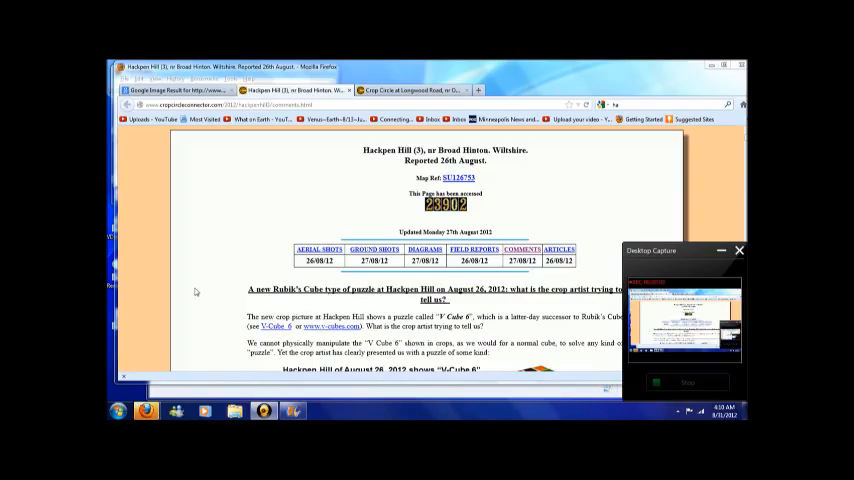
Scroll the Hackpen Hill article to the crop circle photo beside the scrambled V-Cube 6 image
{"action": "left_click", "coordinate": [740, 250]}
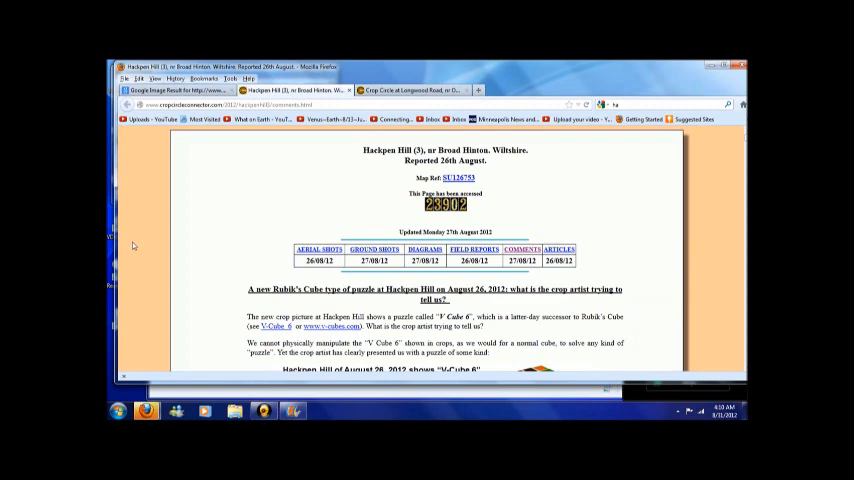
{"action": "mouse_move", "coordinate": [358, 186]}
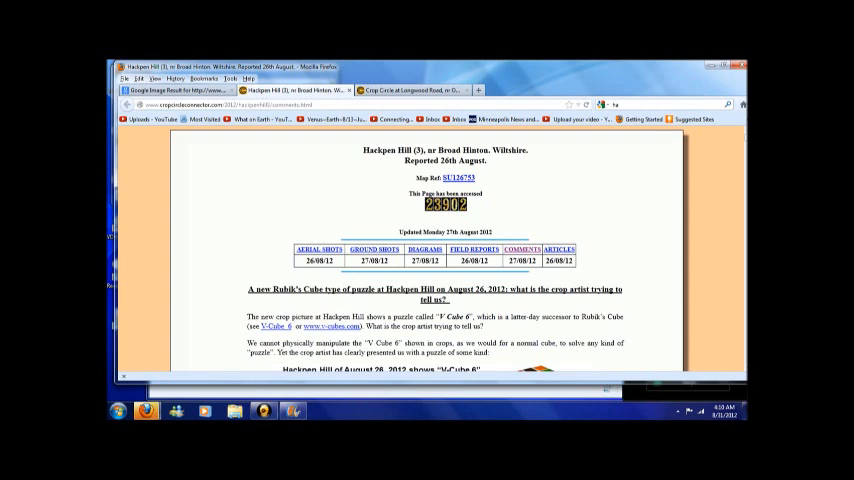
{"action": "scroll", "scroll_direction": "down", "scroll_amount": 3}
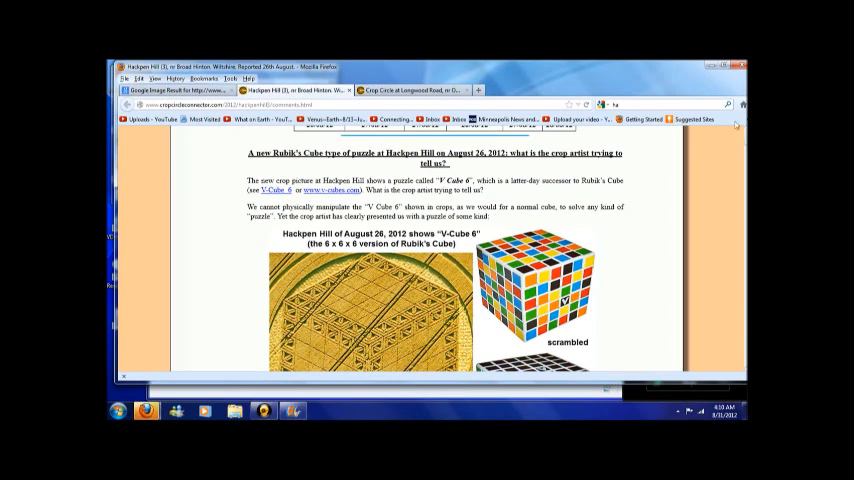
Scroll to the 6x6 cube face diagram with 36 squares and square-root-of-two triangles
{"action": "scroll", "scroll_direction": "down", "scroll_amount": 3}
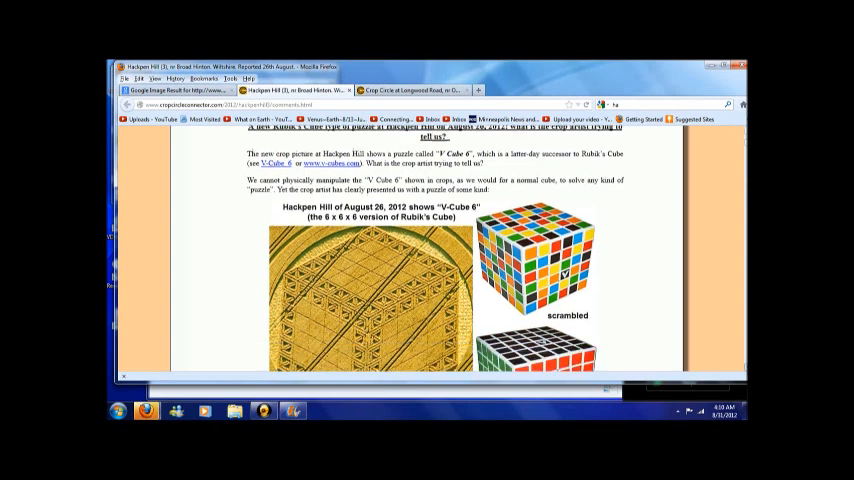
{"action": "scroll", "scroll_direction": "down", "scroll_amount": 3}
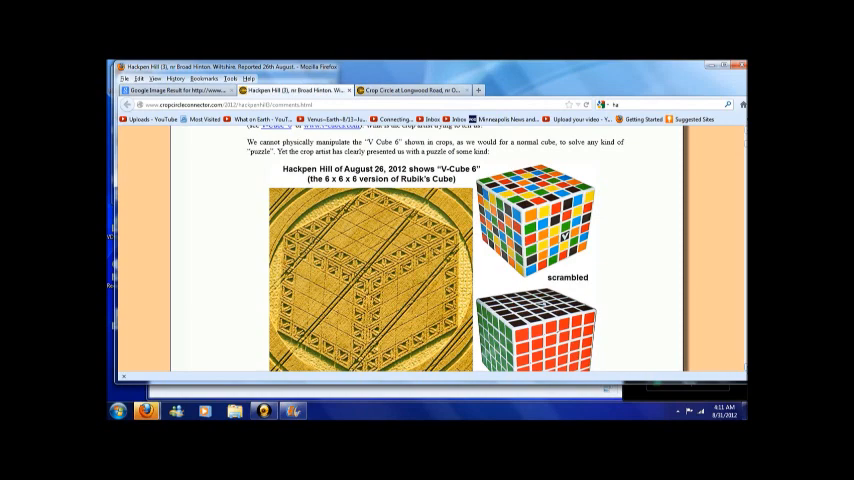
{"action": "scroll", "scroll_direction": "down", "scroll_amount": 3}
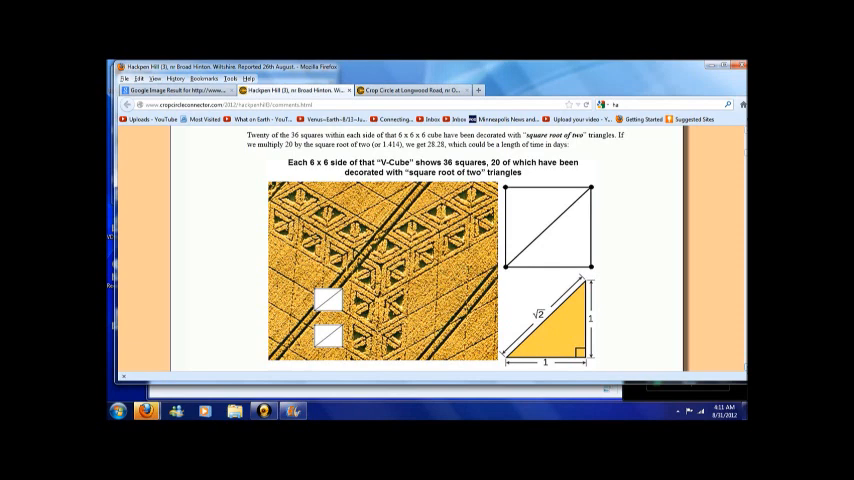
Scroll to the 20 times square-root-of-two equals 28 days and September 22 equinox paragraphs
{"action": "scroll", "scroll_direction": "down", "scroll_amount": 3}
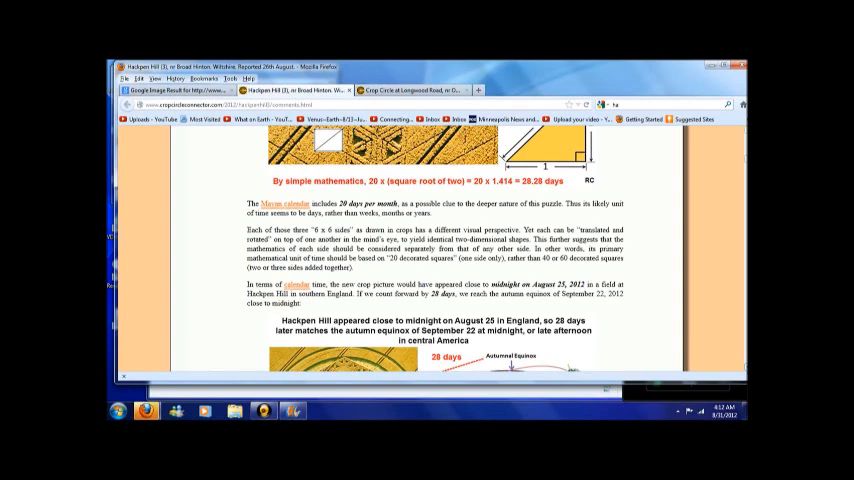
Scroll to the August 25 midnight image and the 28-days-to-autumn-equinox orbit diagram
{"action": "scroll", "scroll_direction": "down", "scroll_amount": 3}
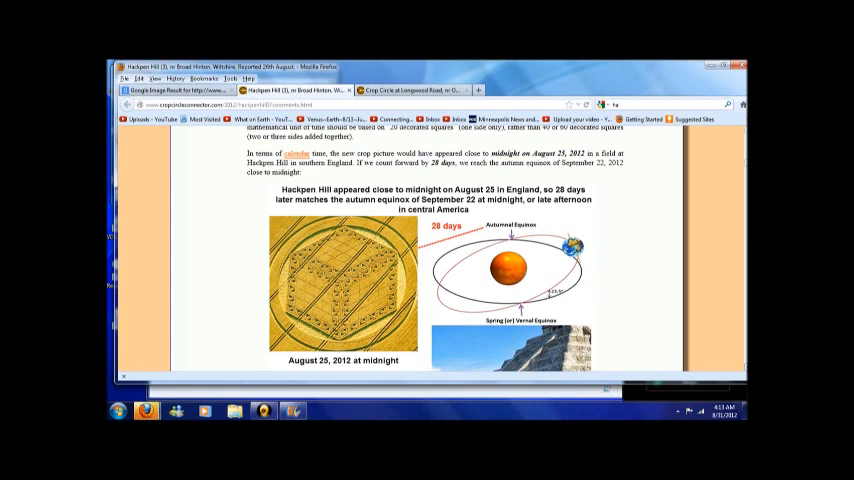
{"action": "scroll", "scroll_direction": "down", "scroll_amount": 3}
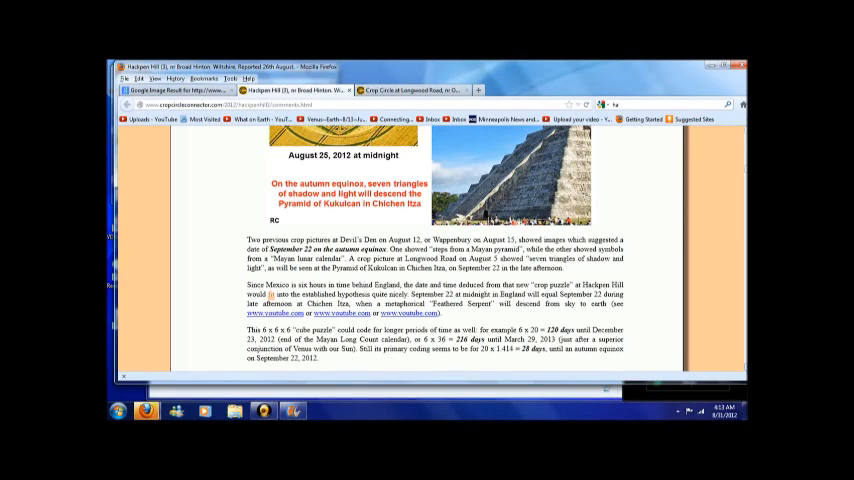
{"action": "mouse_move", "coordinate": [704, 292]}
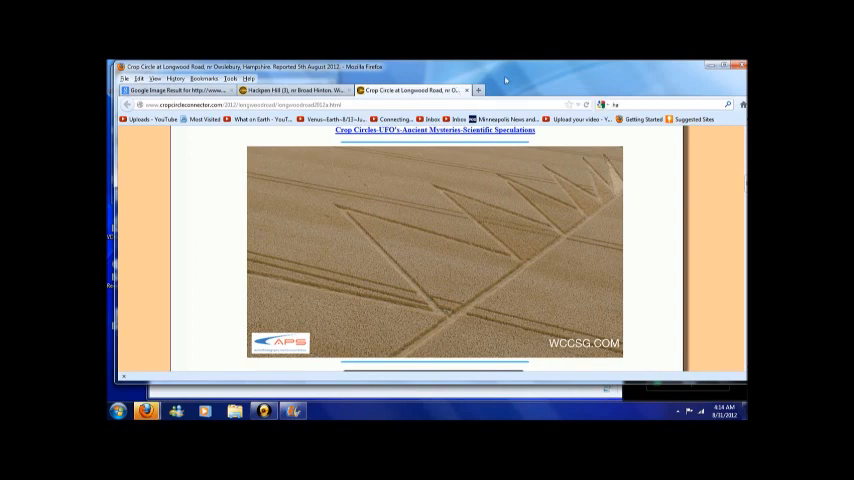
Switch to the Longwood Road crop circle tab showing its field-lines photo
{"action": "left_click", "coordinate": [264, 78]}
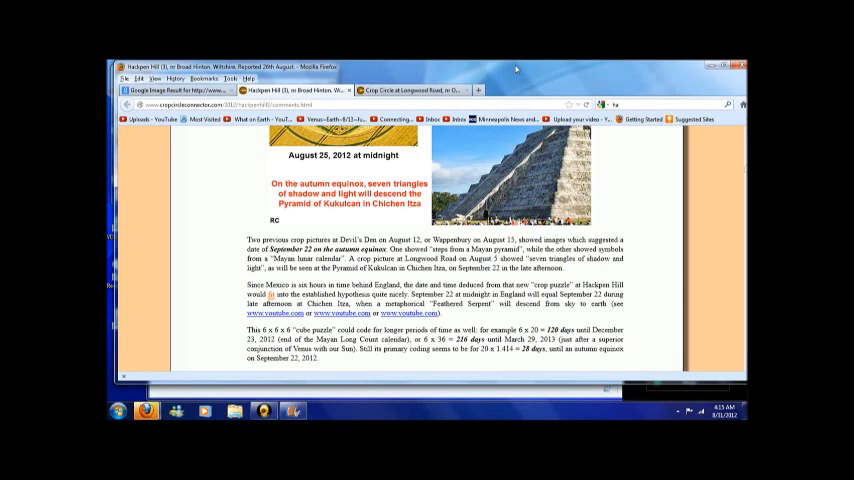
{"action": "mouse_move", "coordinate": [520, 66]}
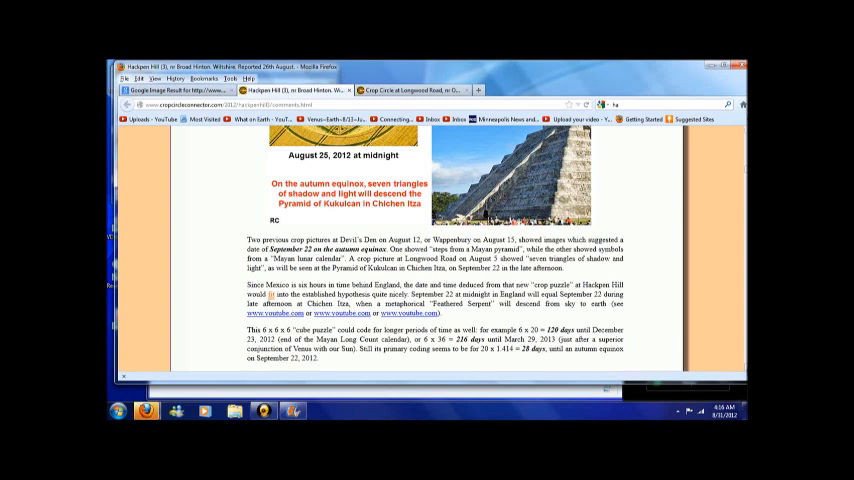
Scroll past the square-root-of-two triangles figure to the Hackpen Hill V-Cube 6 images
{"action": "scroll", "scroll_direction": "down", "scroll_amount": 3}
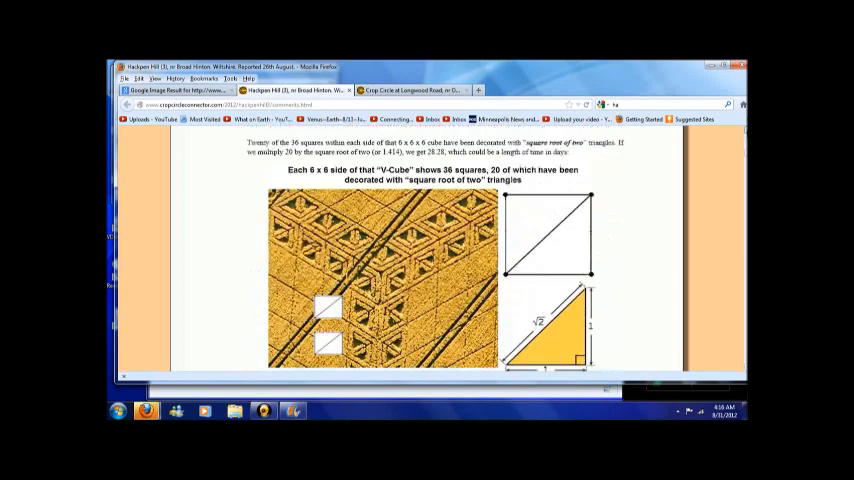
{"action": "scroll", "scroll_direction": "down", "scroll_amount": 3}
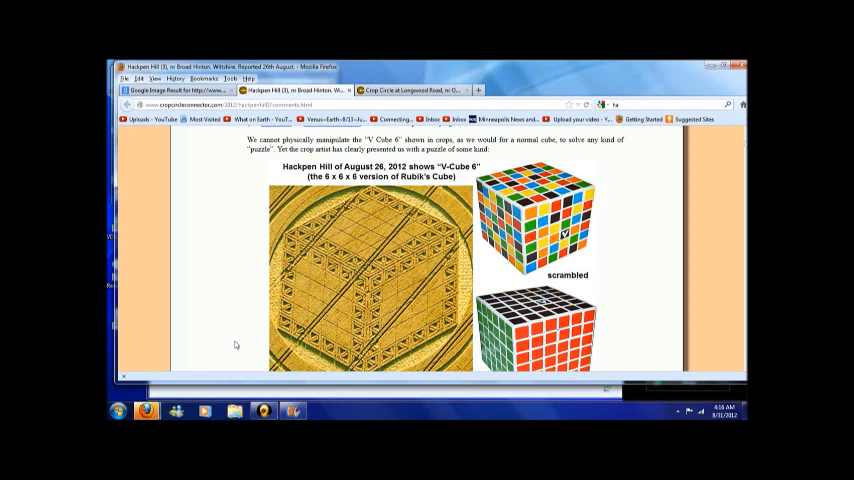
{"action": "mouse_move", "coordinate": [360, 408]}
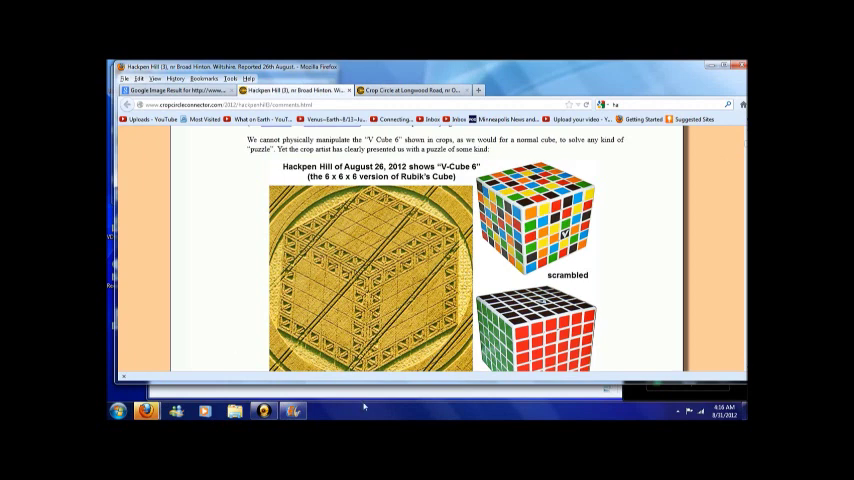